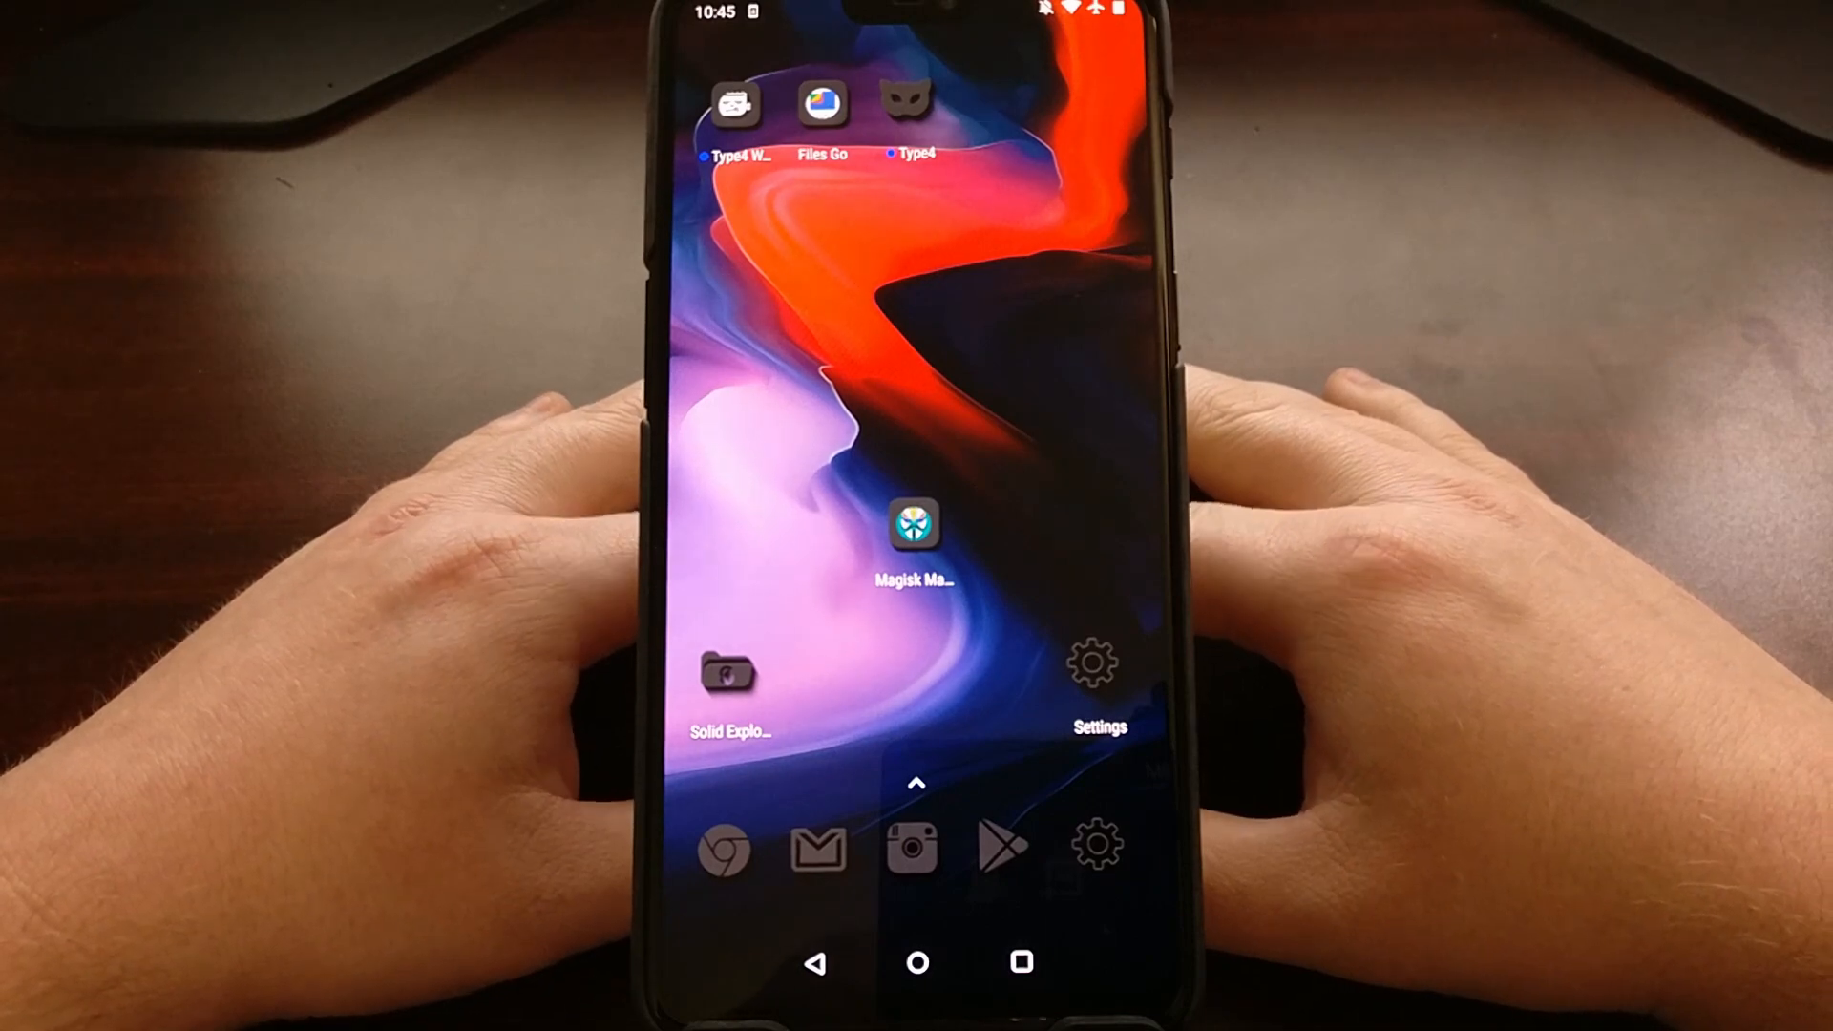
# Go to Settings > System updates, dismiss the OEM unlock notice, and open update preferences.
pyautogui.click(822, 105)
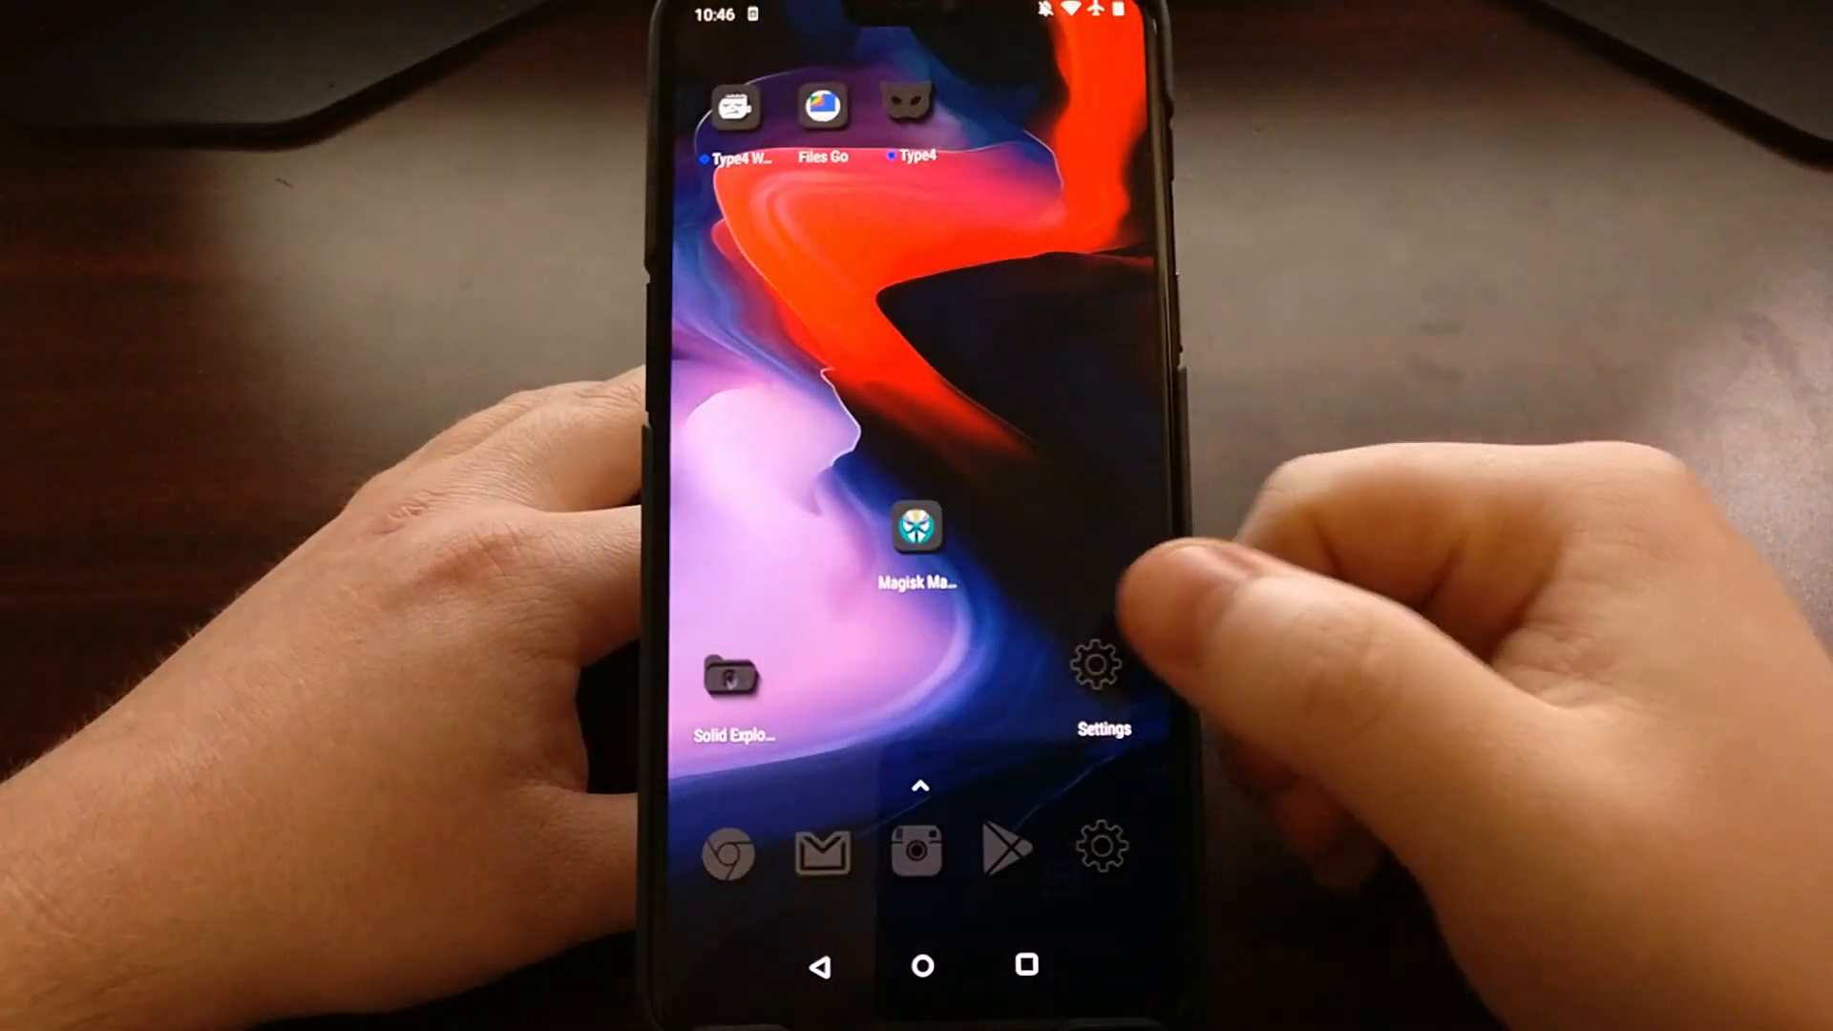
pyautogui.click(1097, 665)
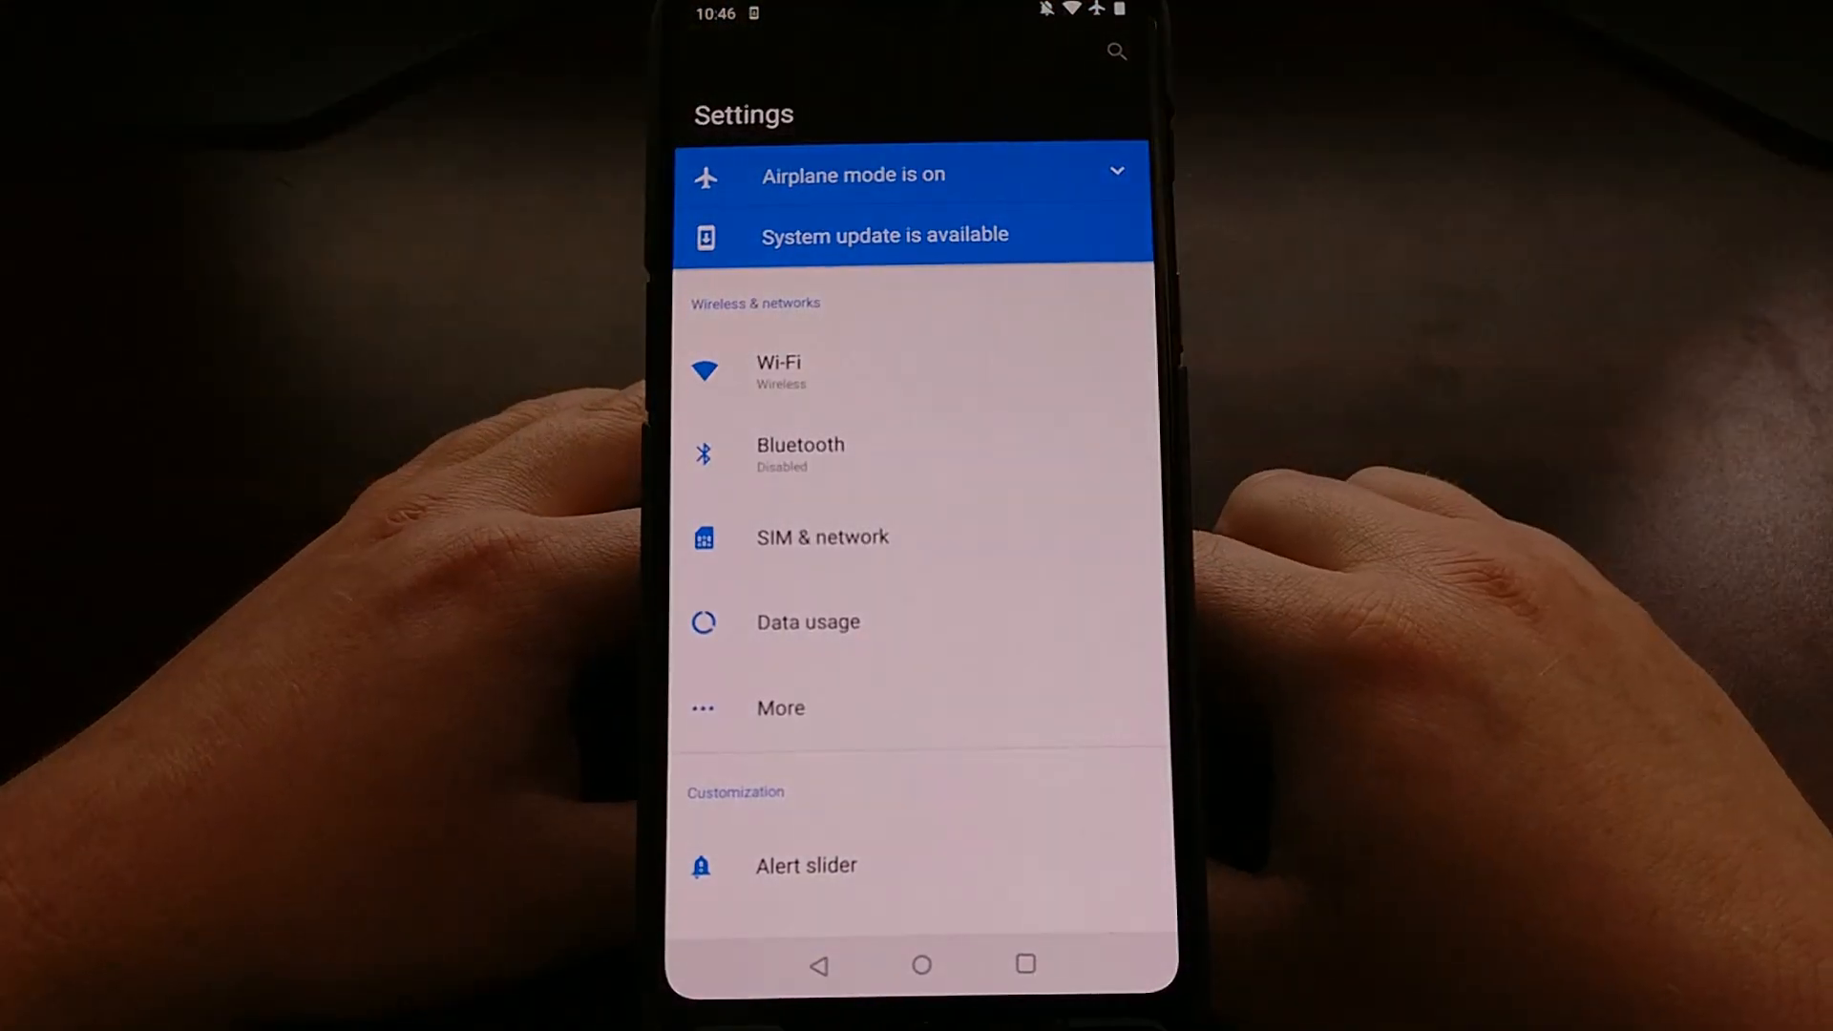
pyautogui.scroll(-3)
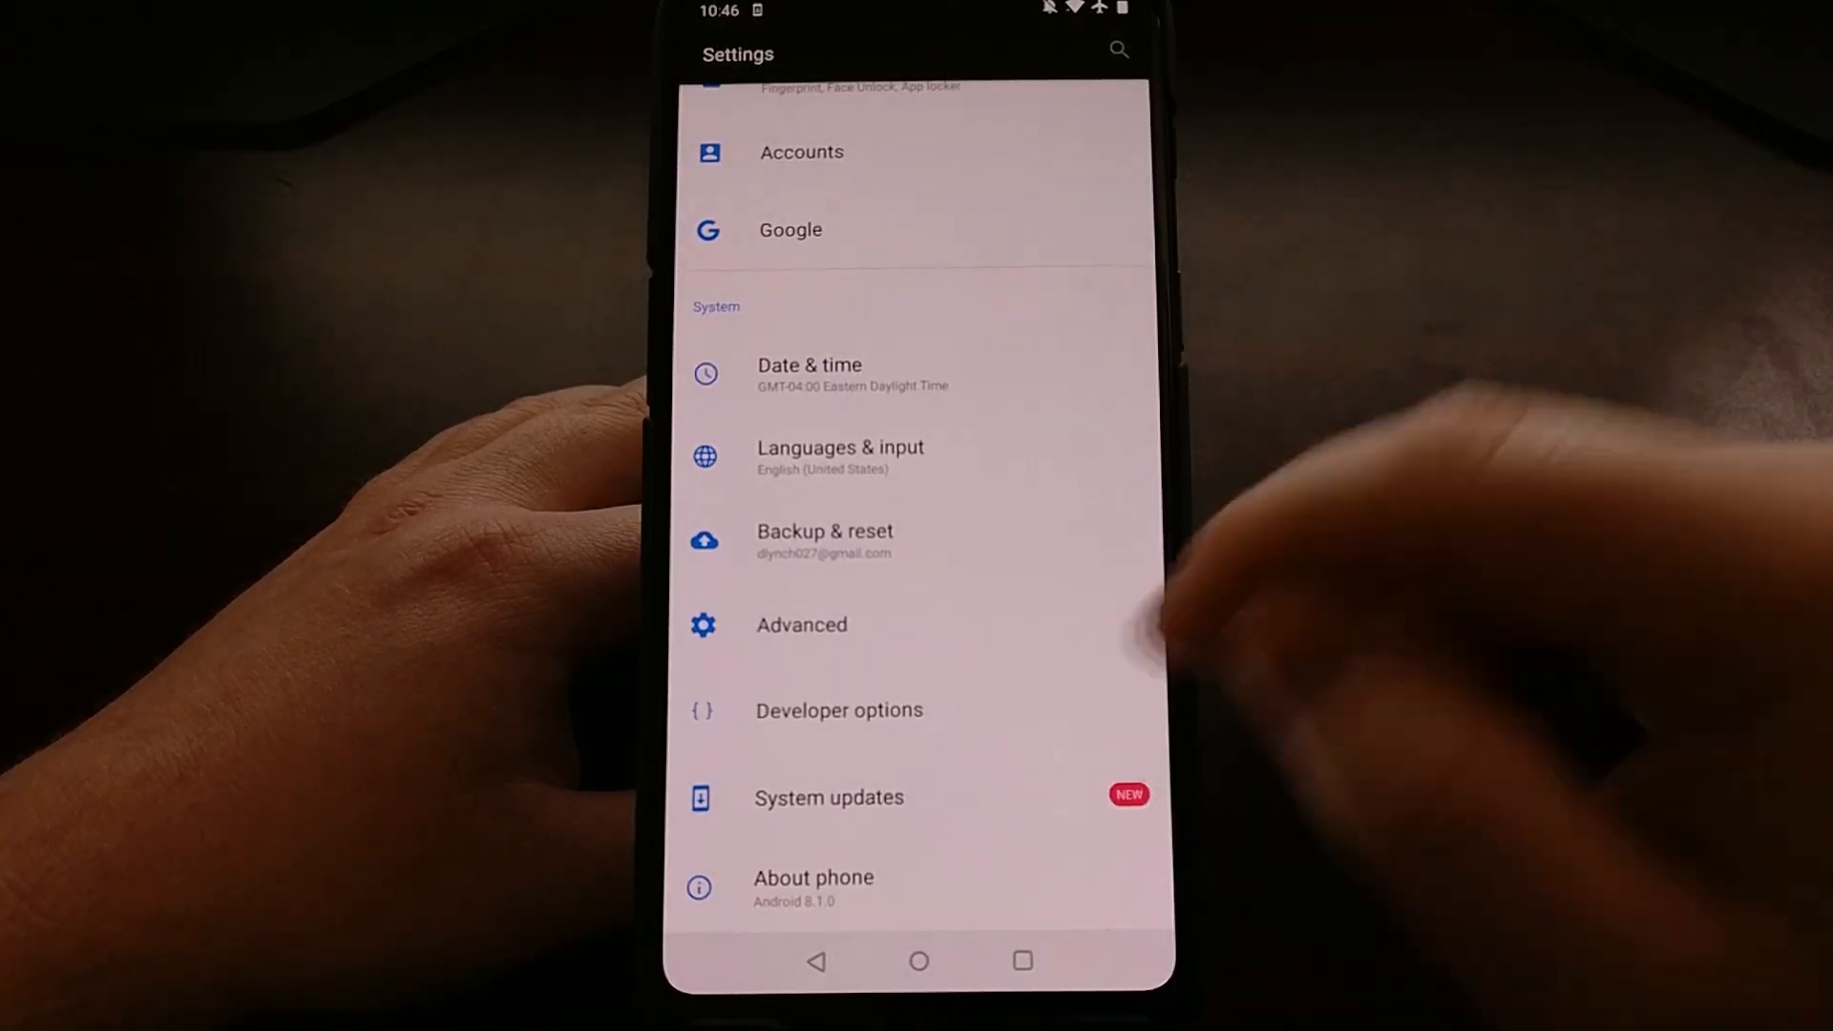
pyautogui.click(827, 797)
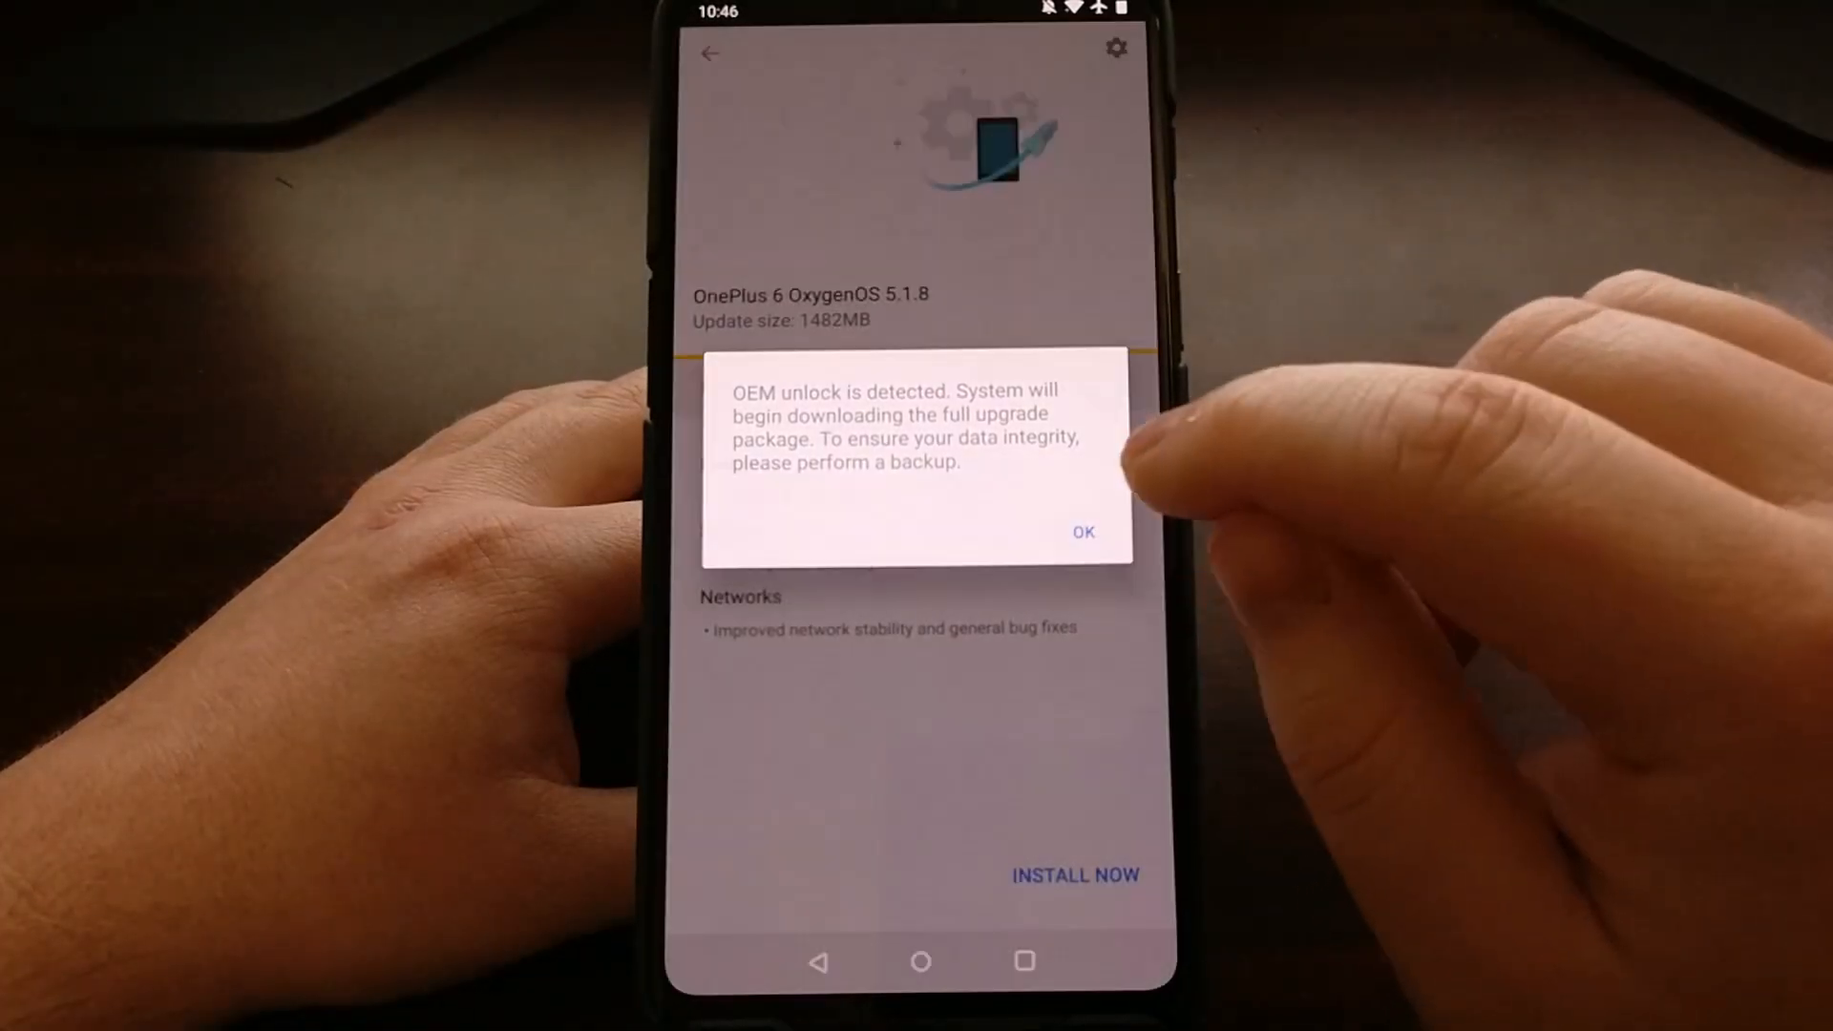
pyautogui.click(1081, 531)
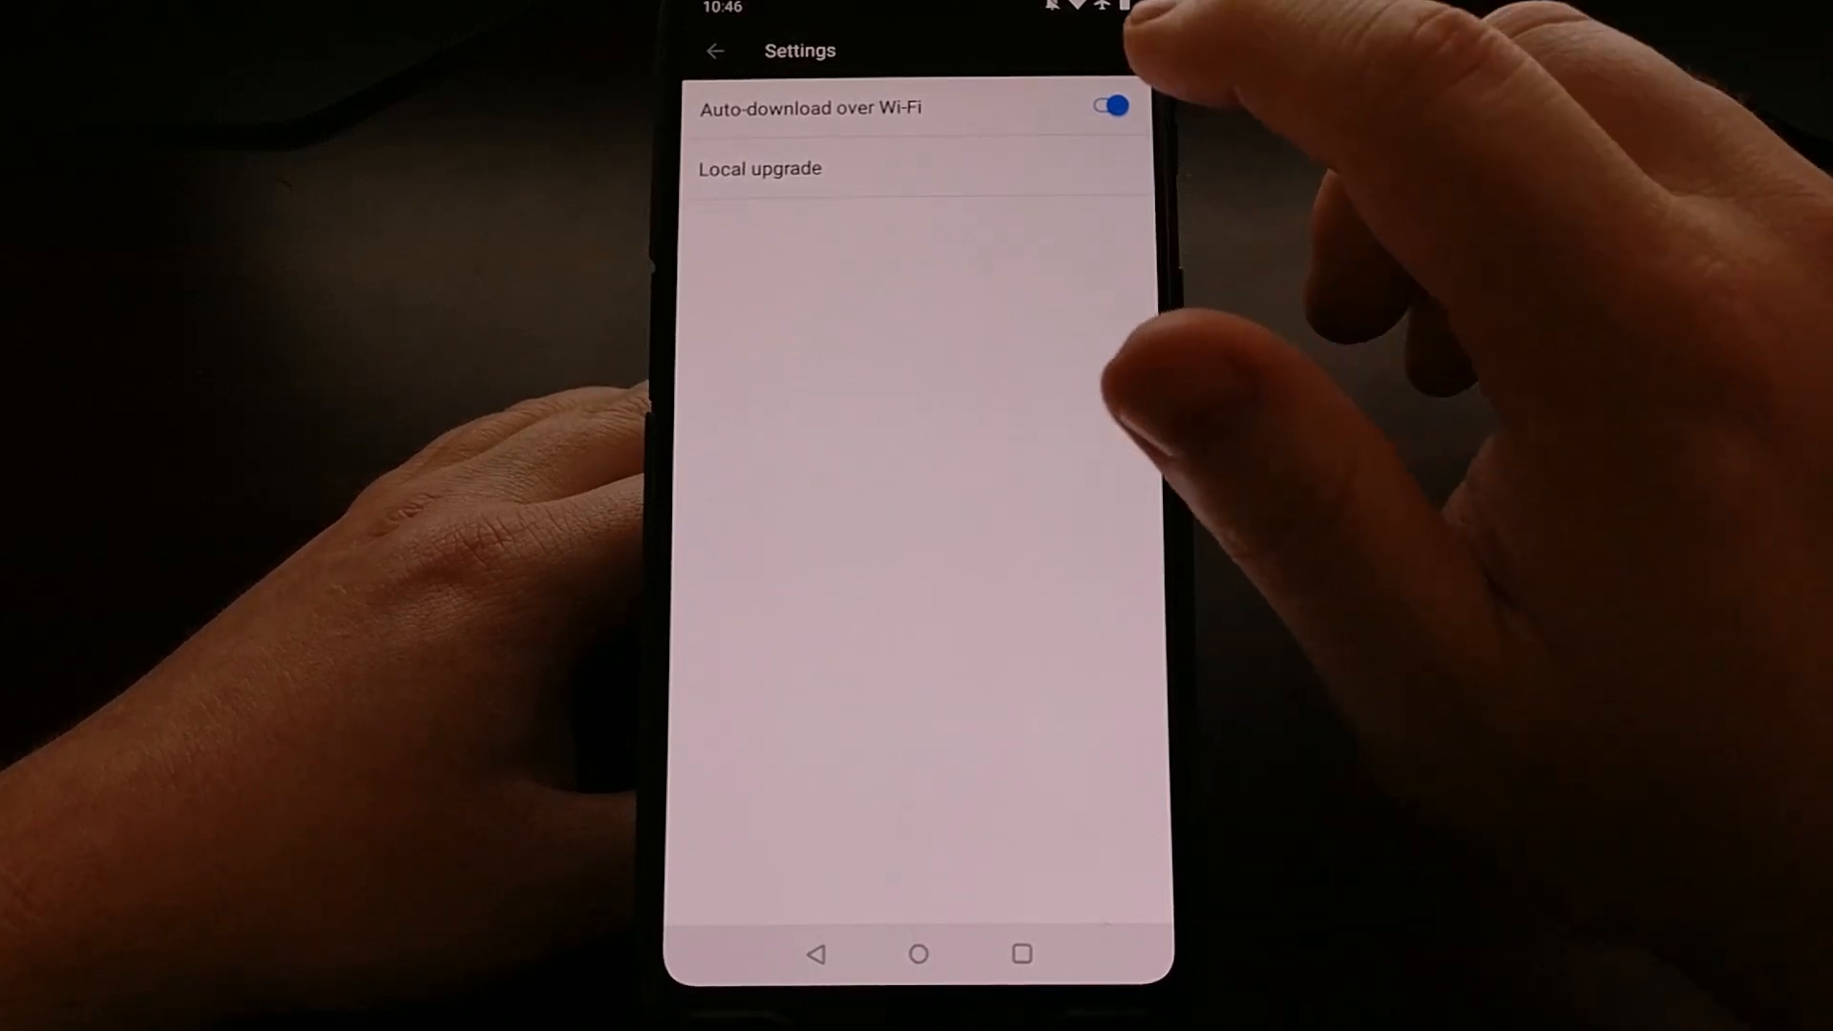
# Disable Auto-download over Wi-Fi and view the 1.55 GB OnePlus 6 package under Local upgrade.
pyautogui.click(1105, 106)
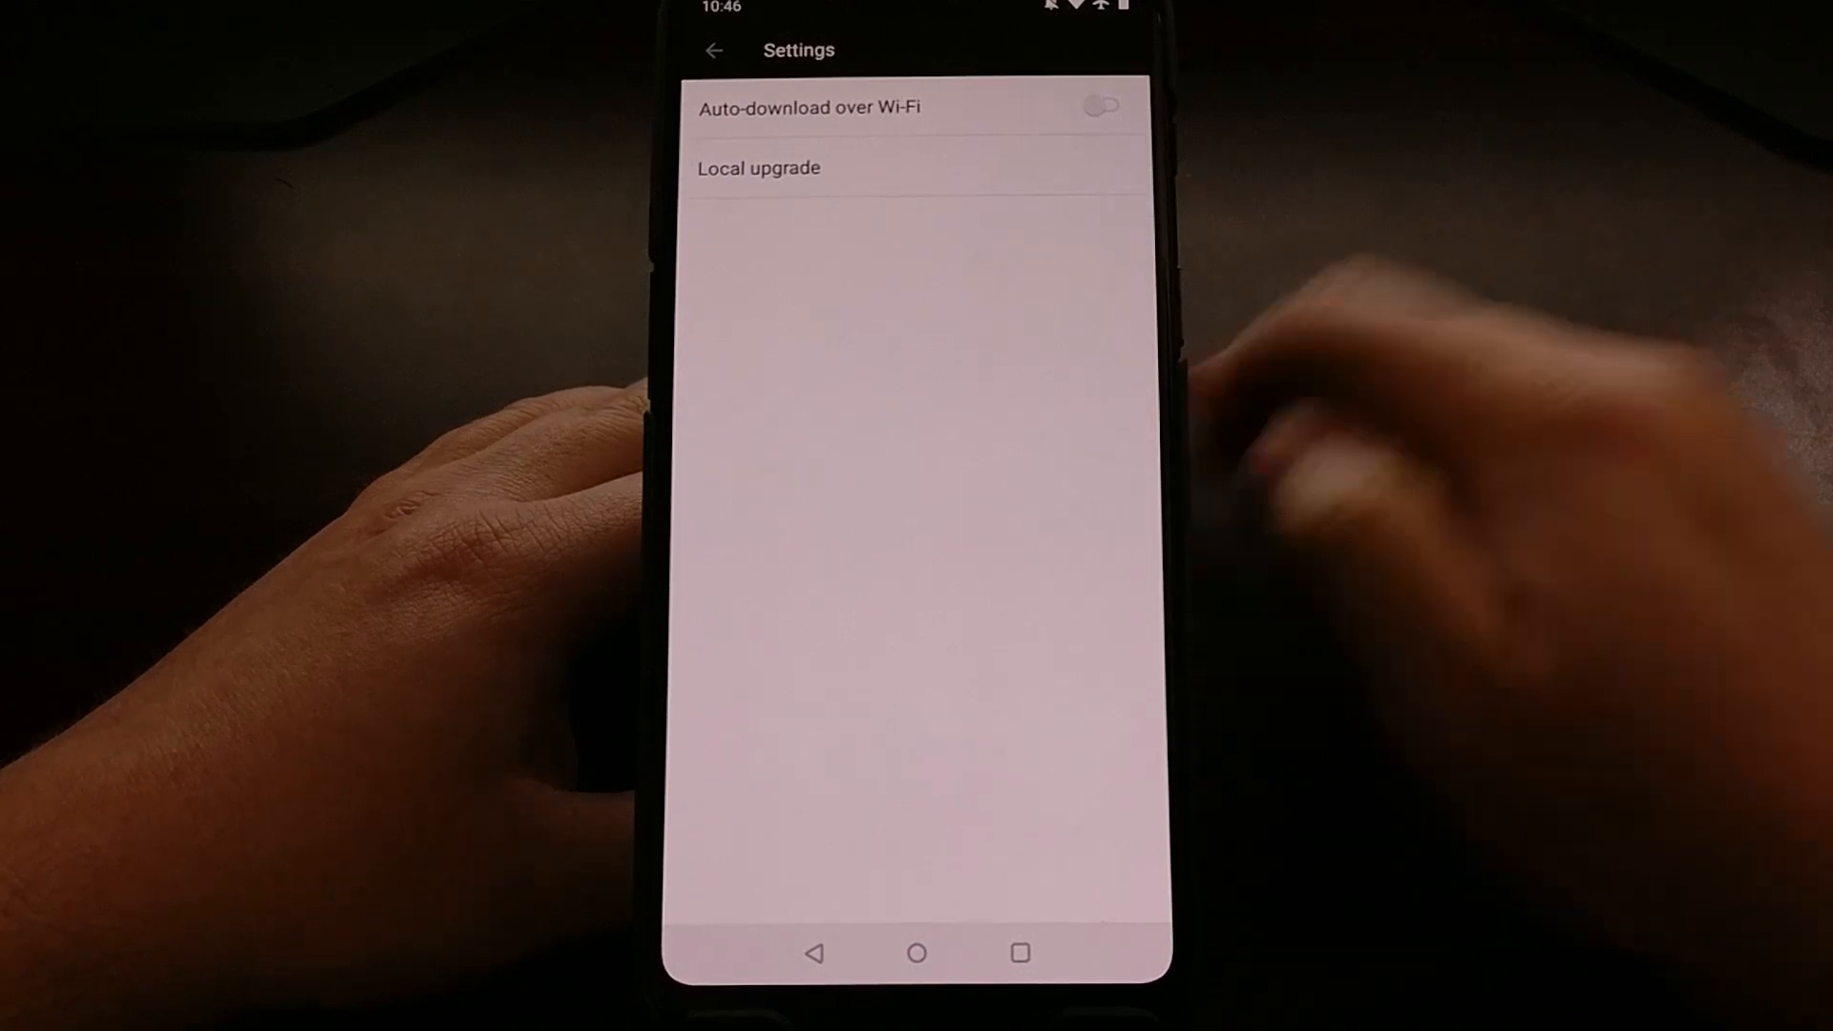
pyautogui.click(756, 167)
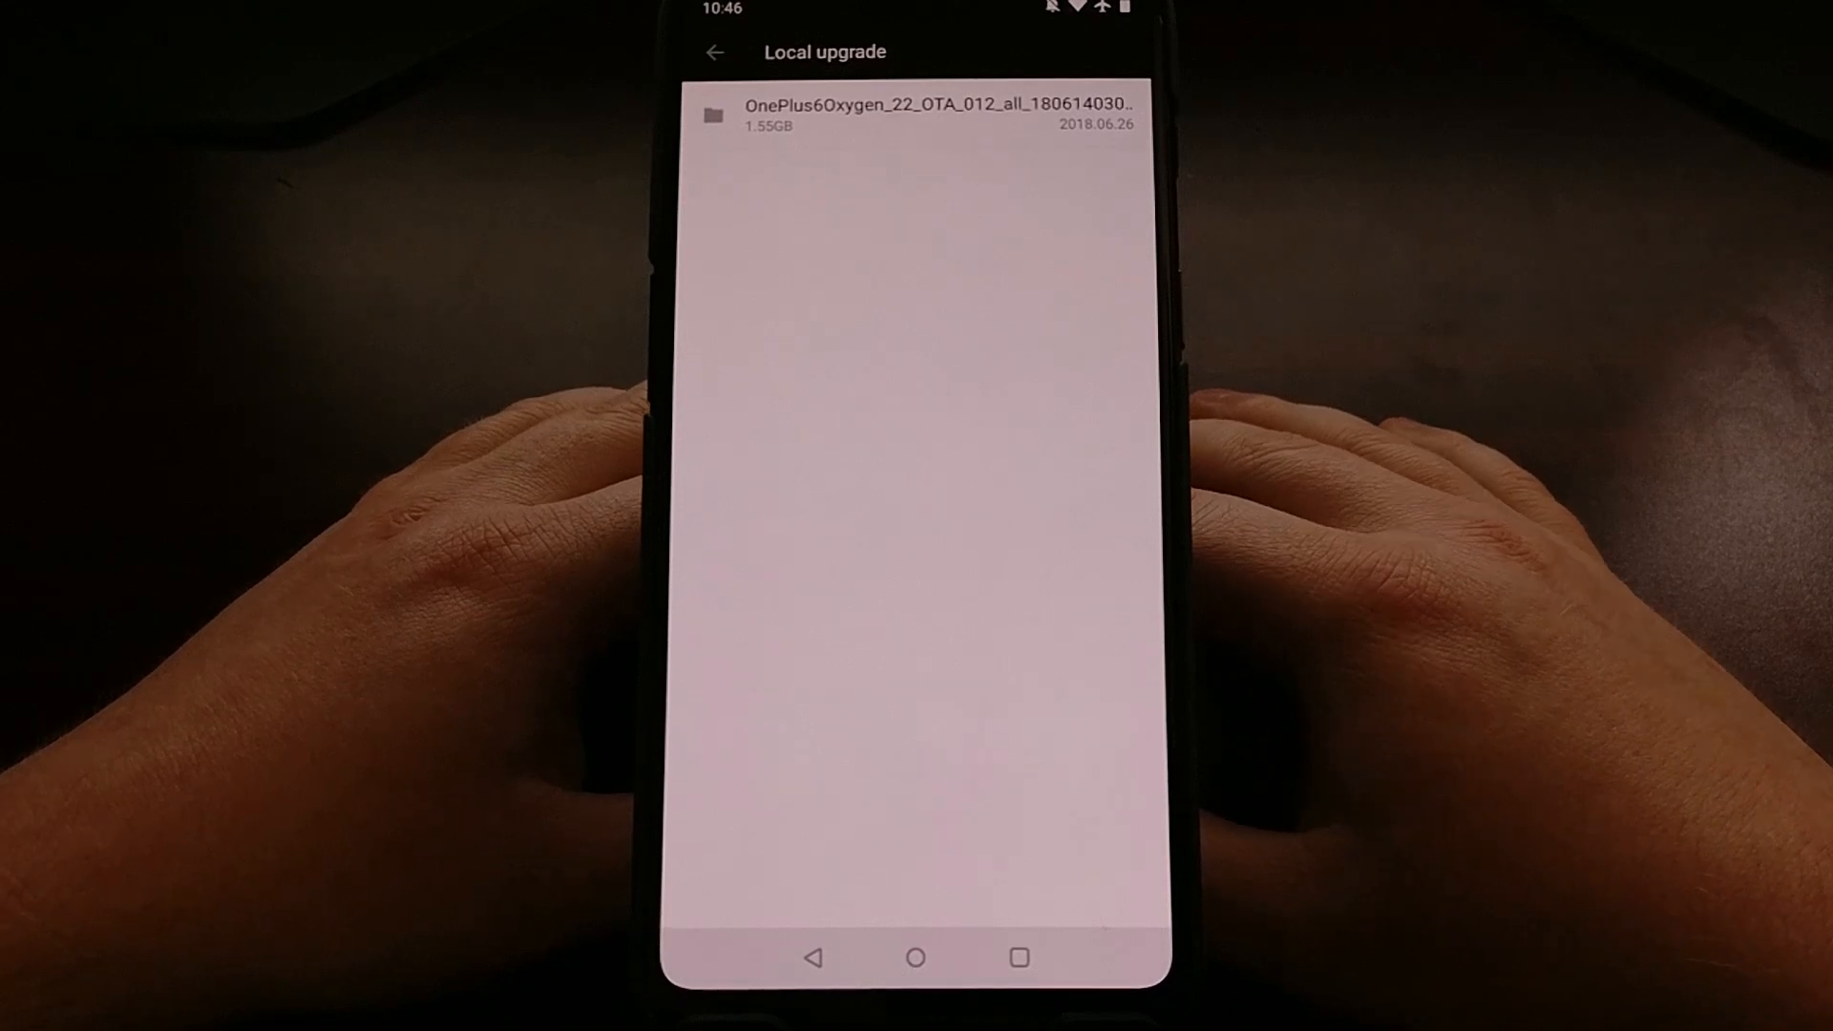
# Select the OnePlus6Oxygen package and install it now as a local upgrade.
pyautogui.click(923, 114)
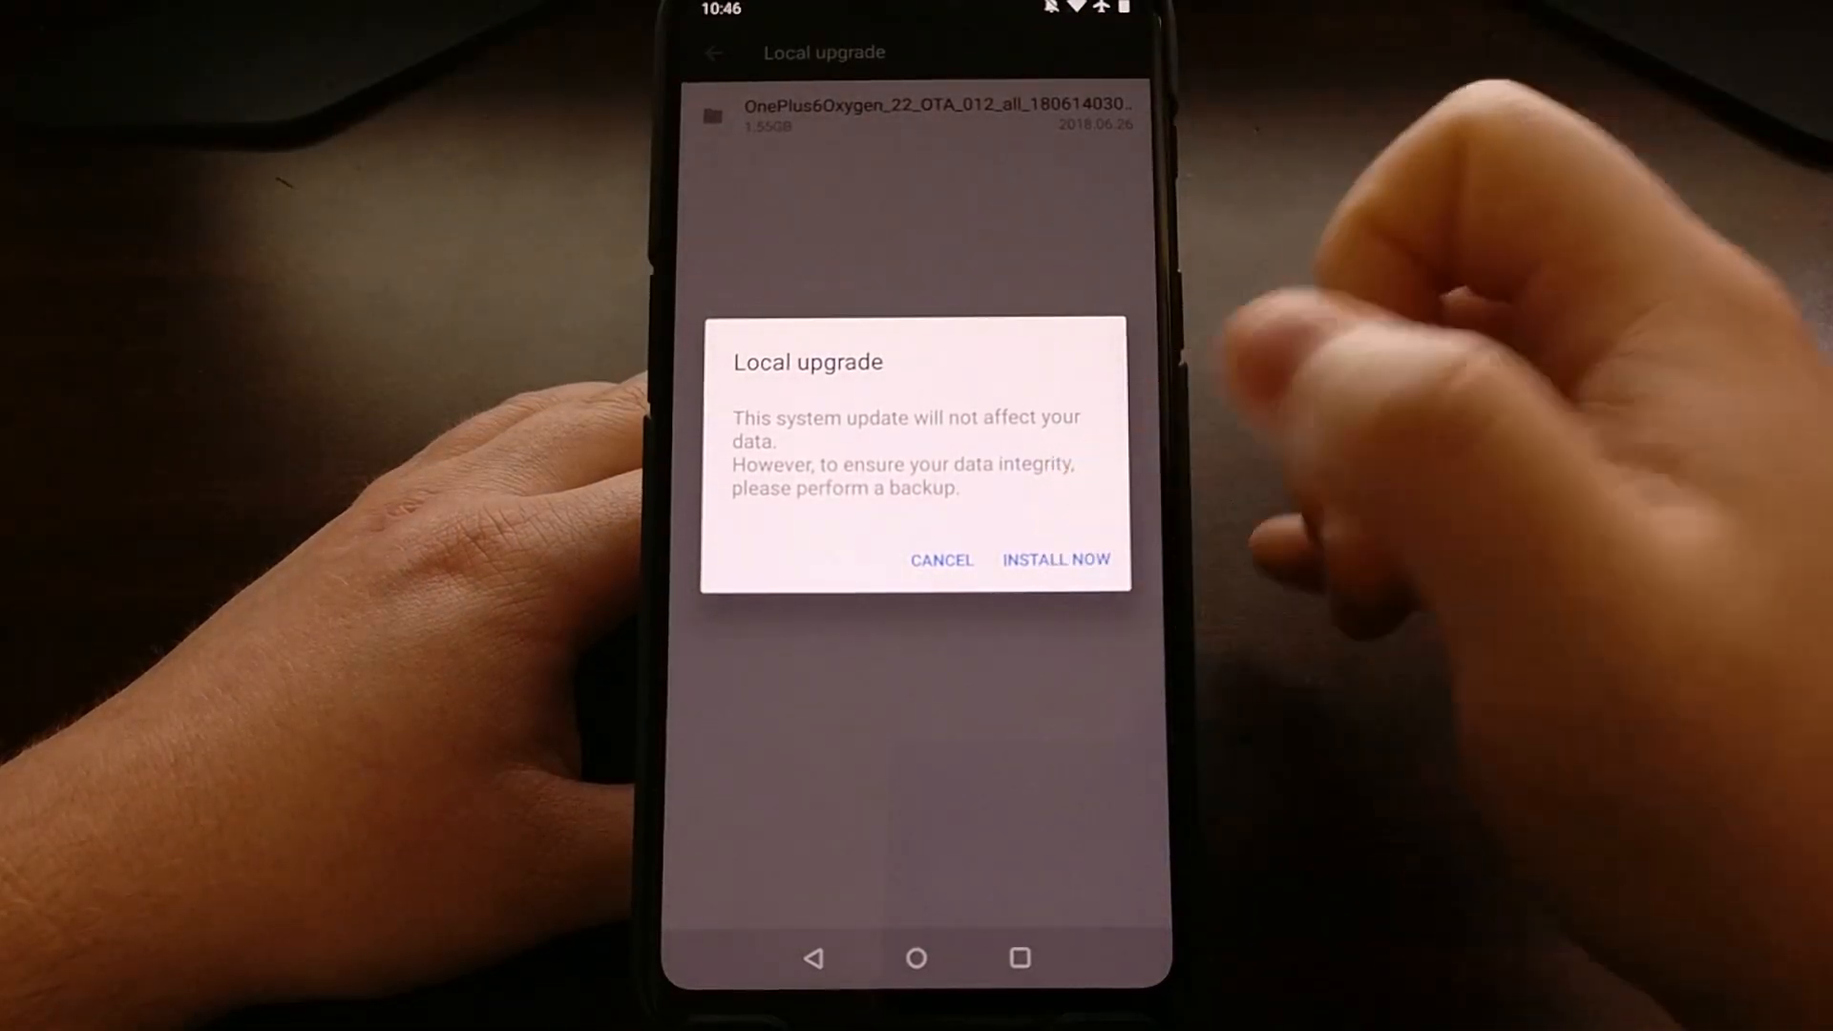
pyautogui.click(1053, 560)
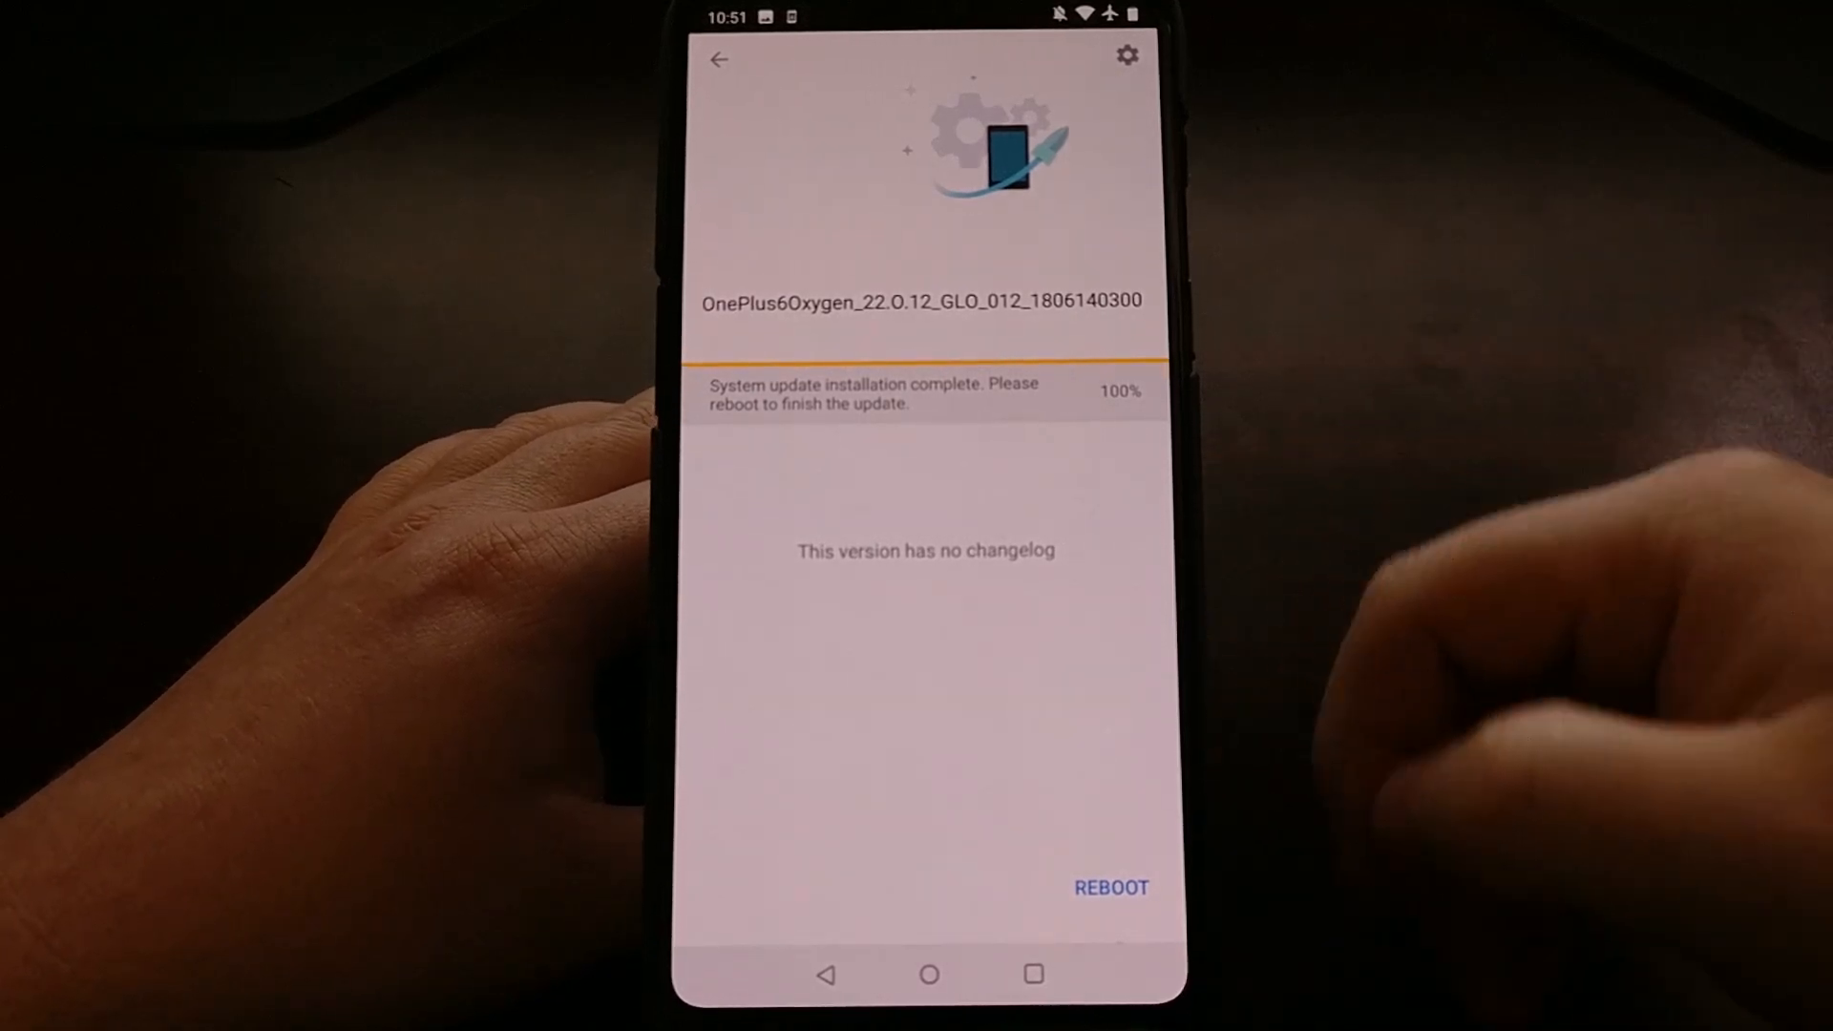
# Reboot the phone once the OxygenOS installation reaches 100%.
pyautogui.click(1109, 887)
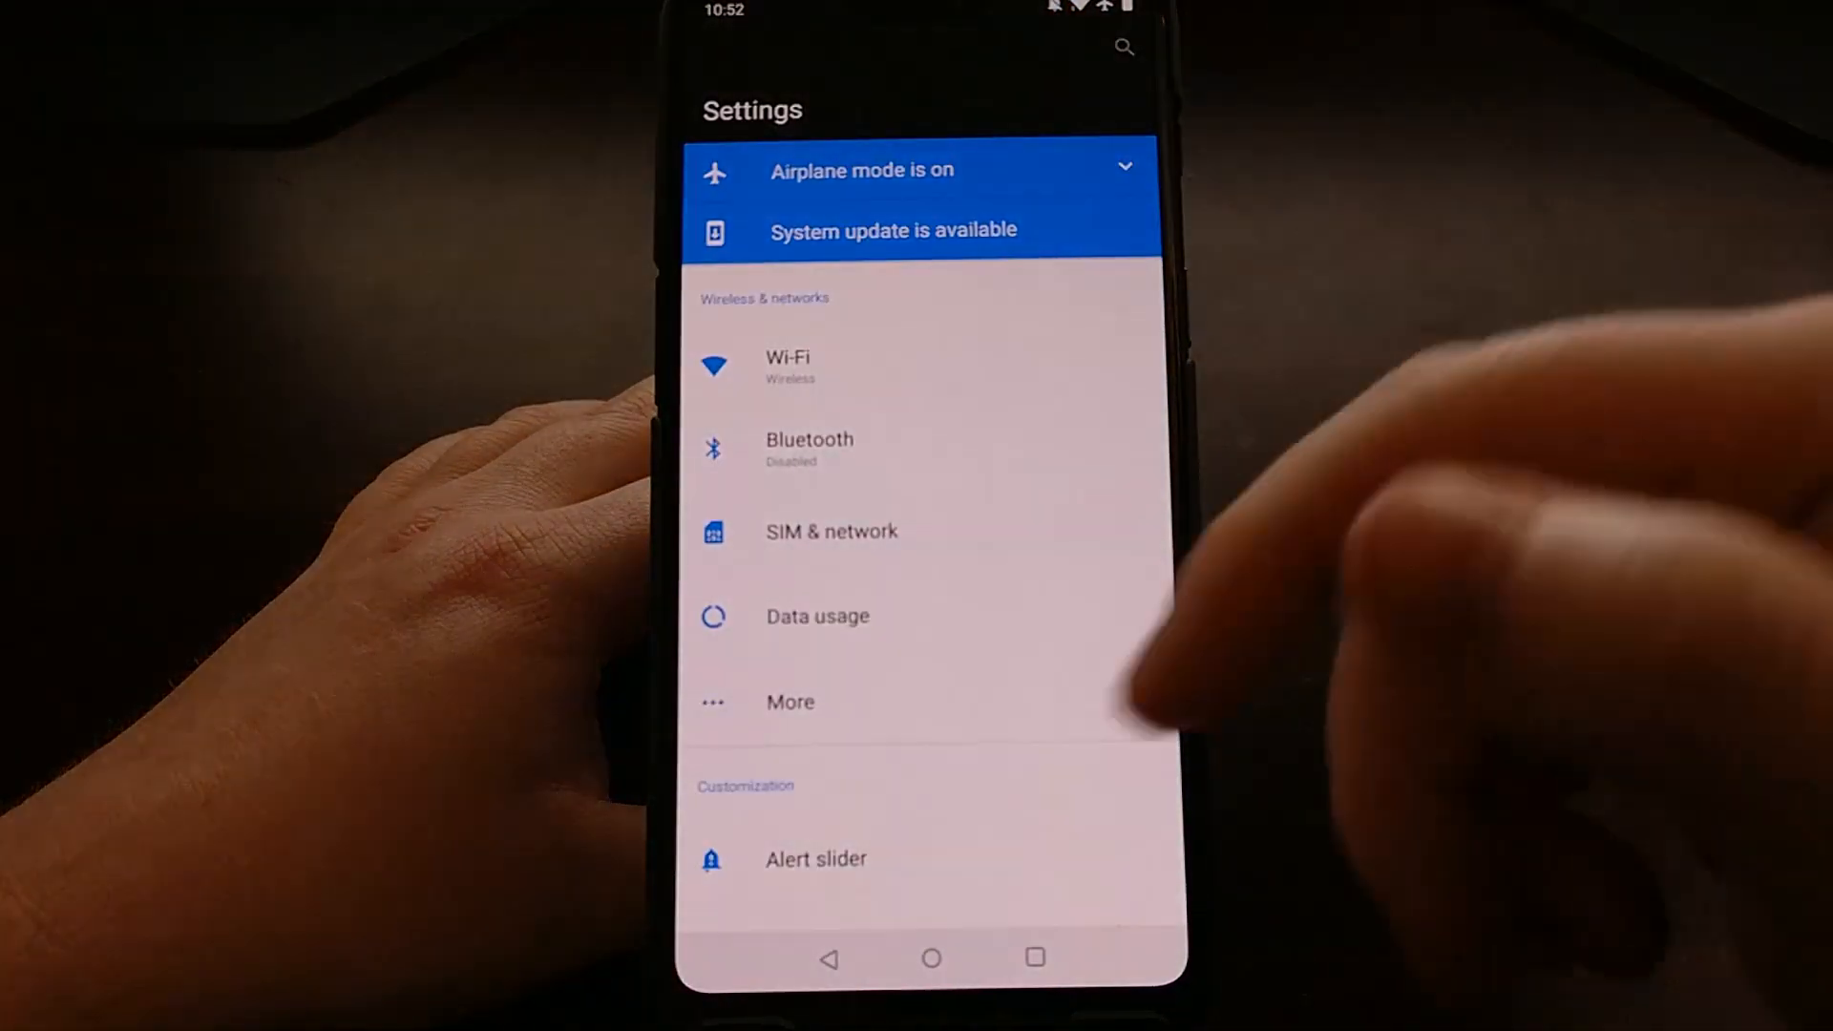
# Use the 'System update is available' banner in Settings to check for newer versions.
pyautogui.click(891, 230)
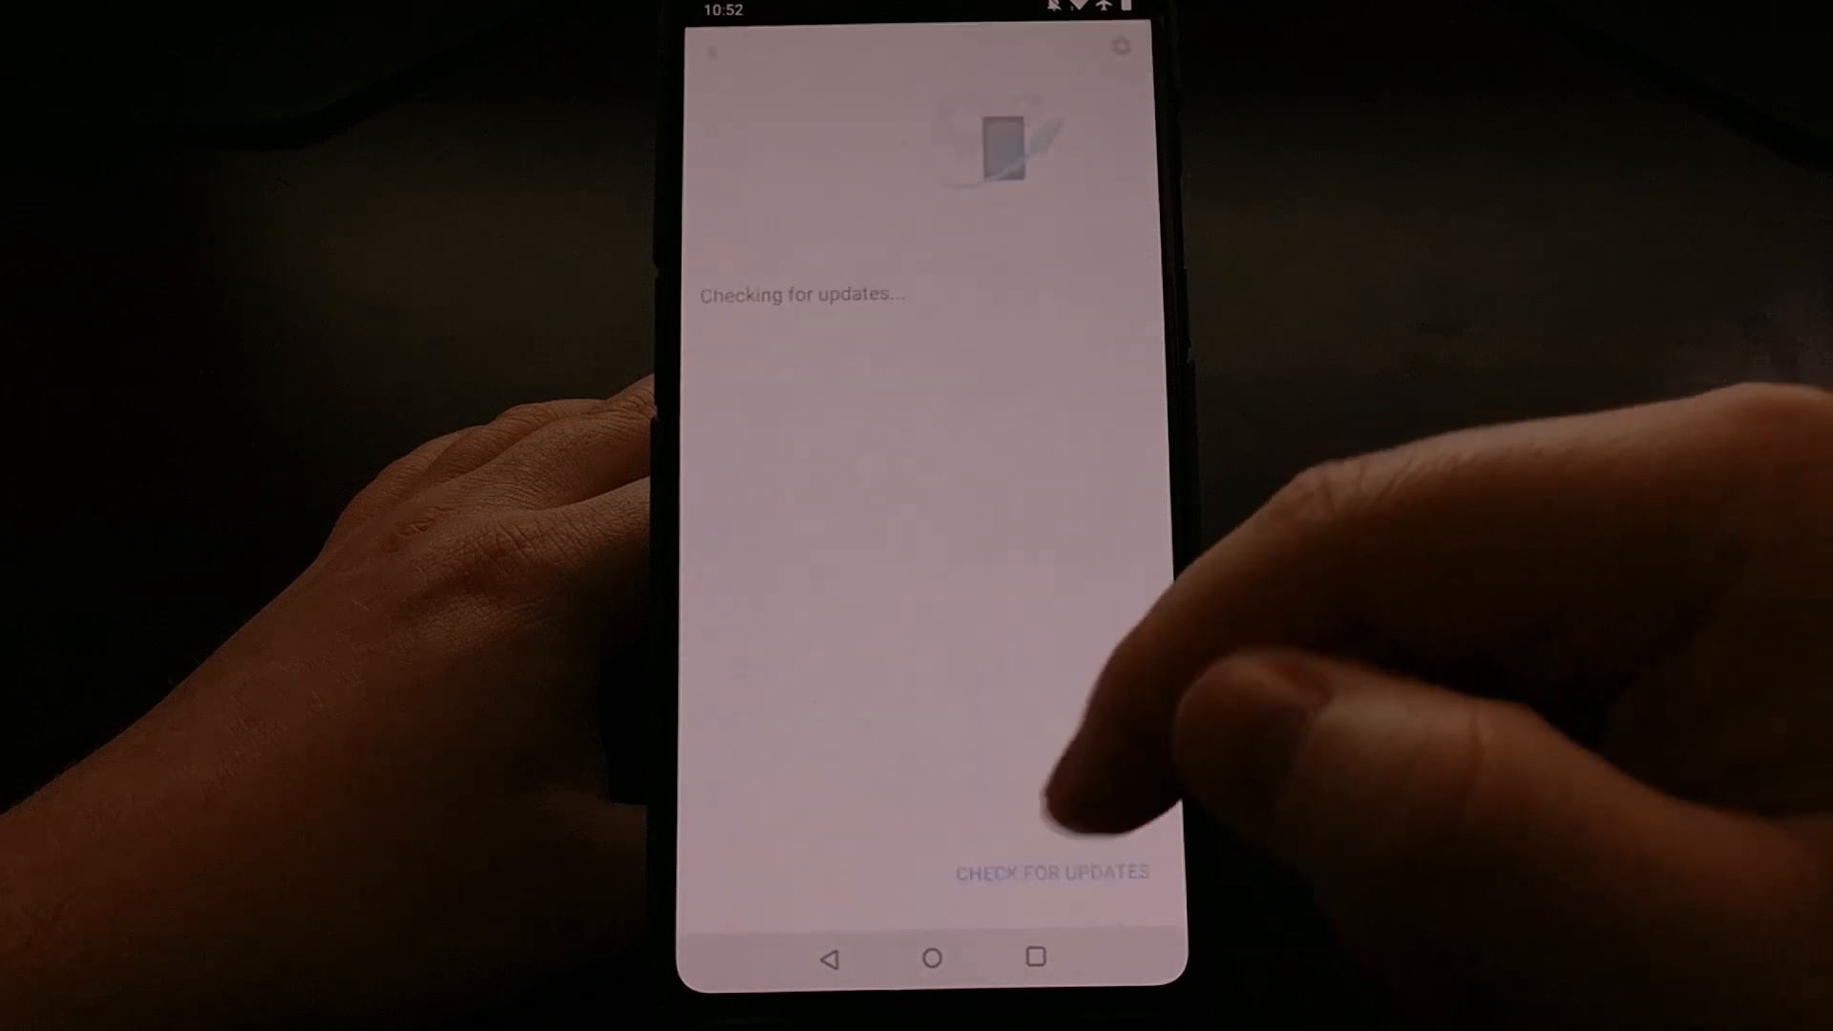